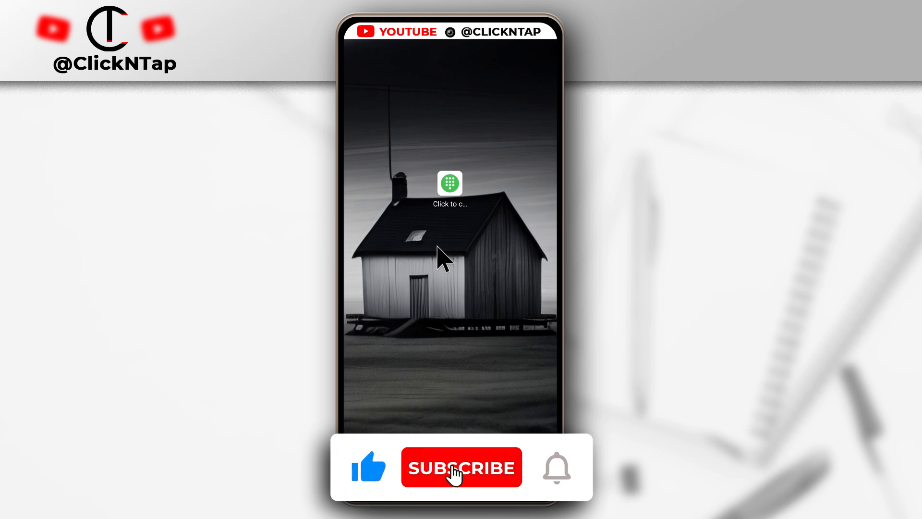
# Step: Launch Click to Chat and choose Nigeria as the territory, filling prefix 234
pyautogui.click(461, 467)
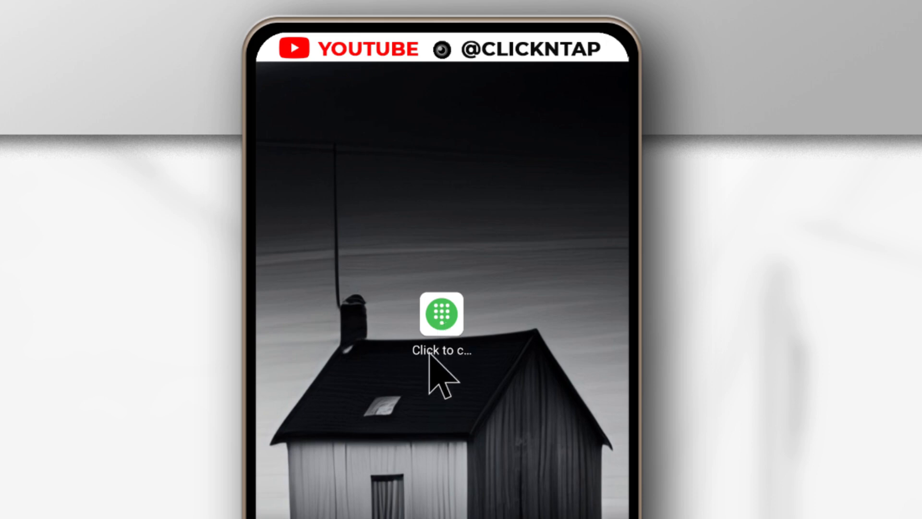
pyautogui.moveTo(446, 327)
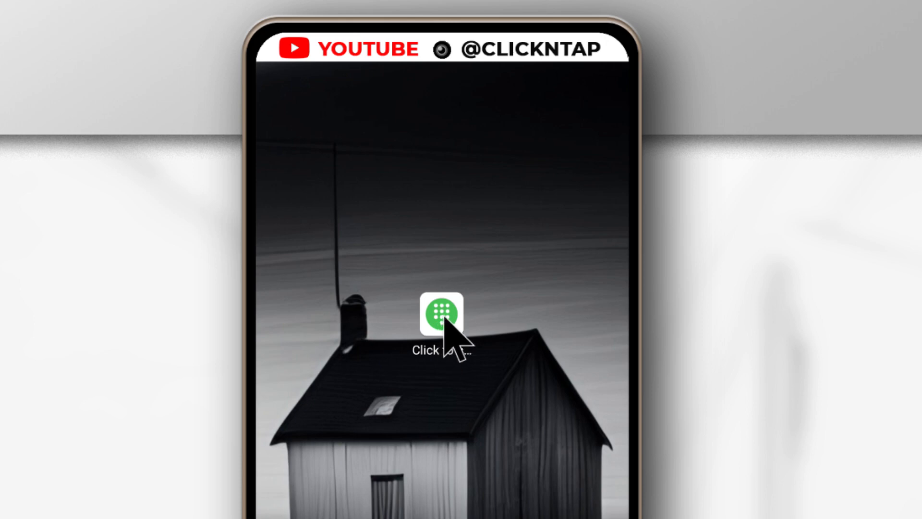
pyautogui.click(442, 316)
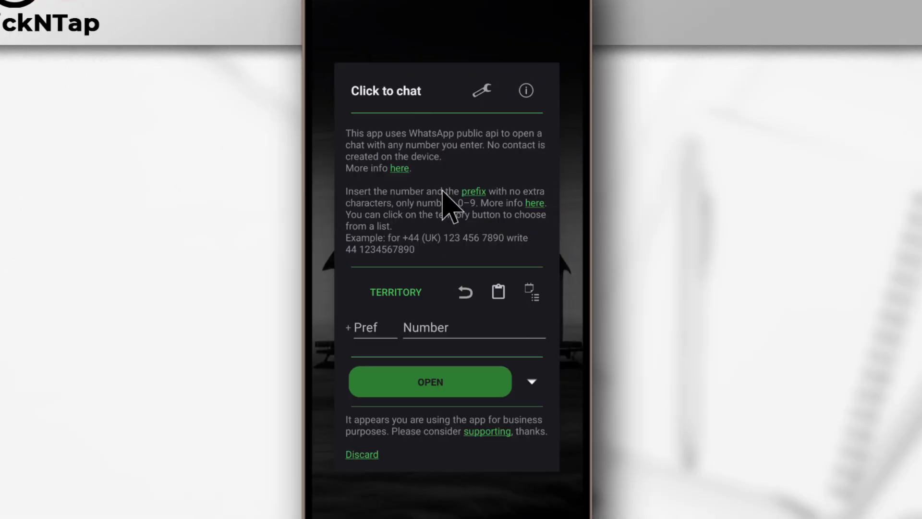
pyautogui.moveTo(511, 421)
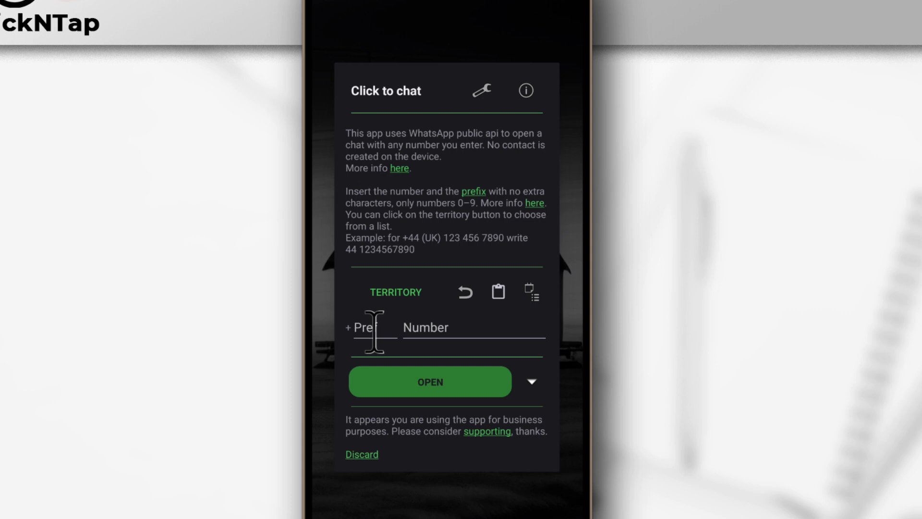
pyautogui.click(374, 327)
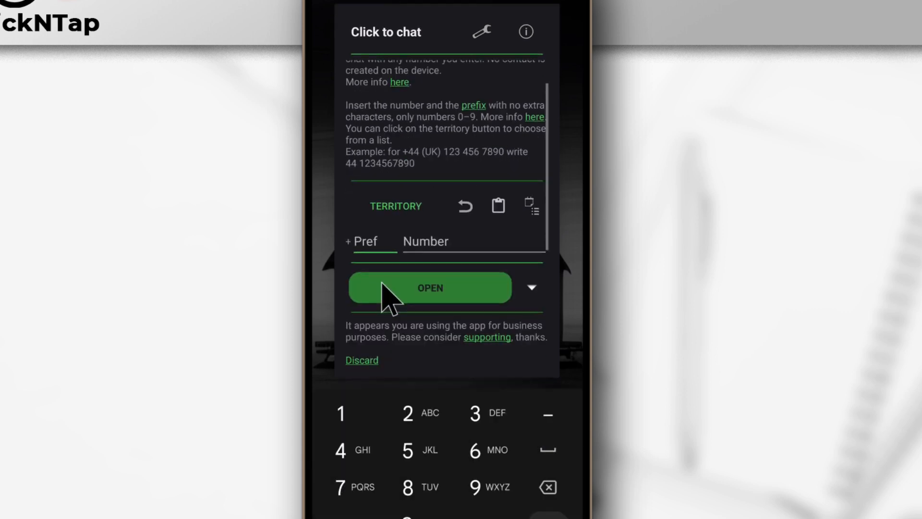
pyautogui.moveTo(441, 391)
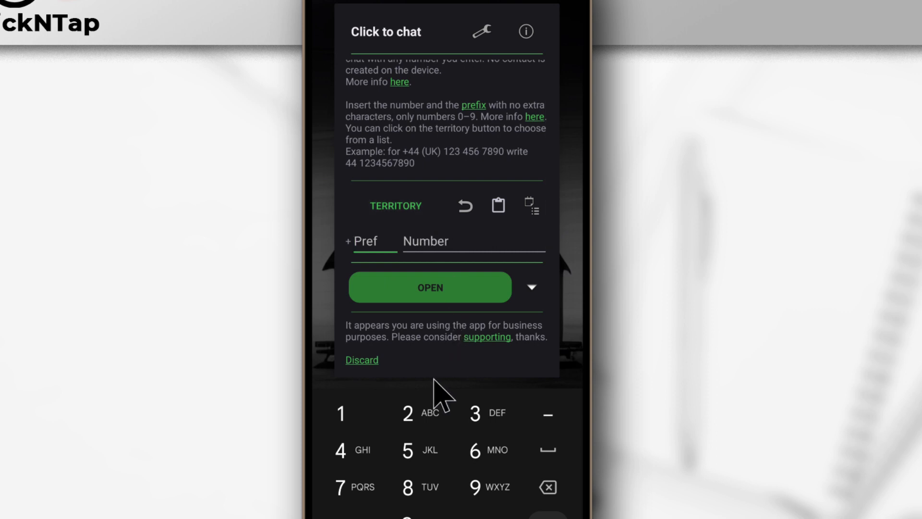
pyautogui.click(395, 206)
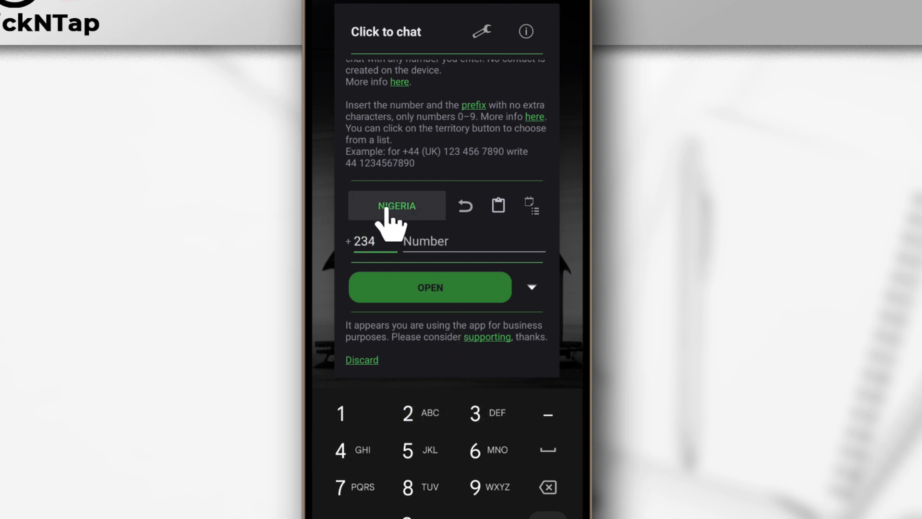
pyautogui.click(397, 206)
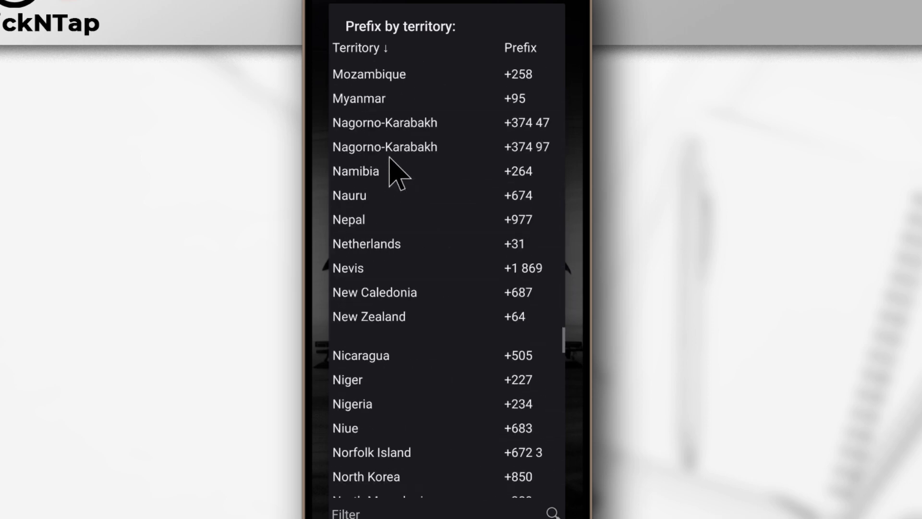
pyautogui.click(352, 404)
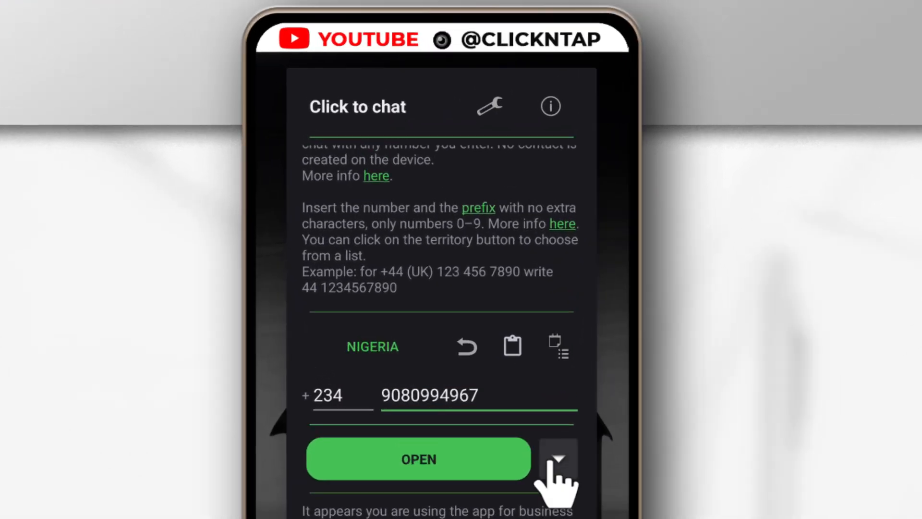
# Step: Reveal extra actions and open the number, prompting a choice between WhatsApp Business and WhatsApp
pyautogui.click(557, 460)
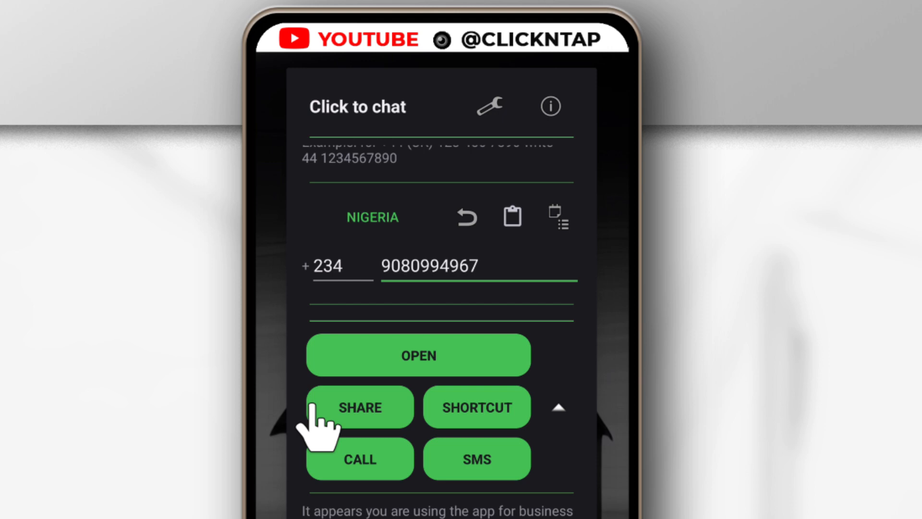
pyautogui.moveTo(476, 405)
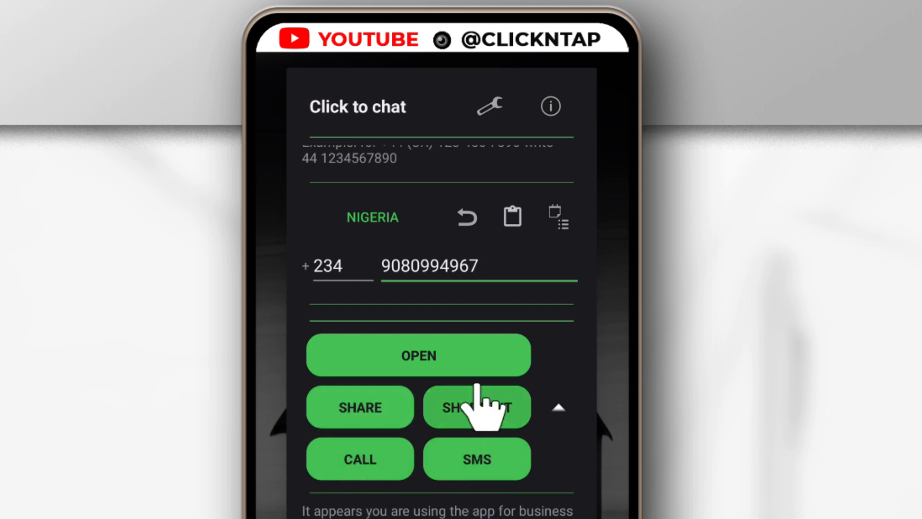
pyautogui.moveTo(370, 399)
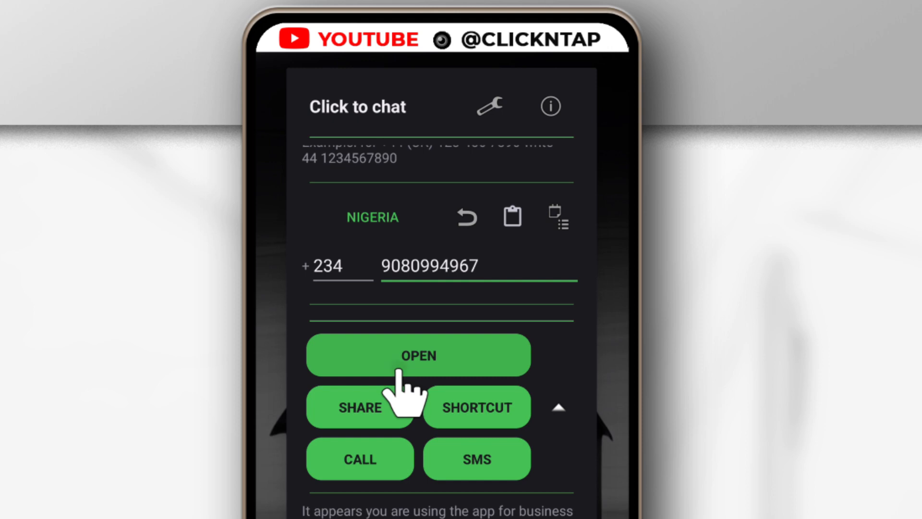
pyautogui.click(418, 356)
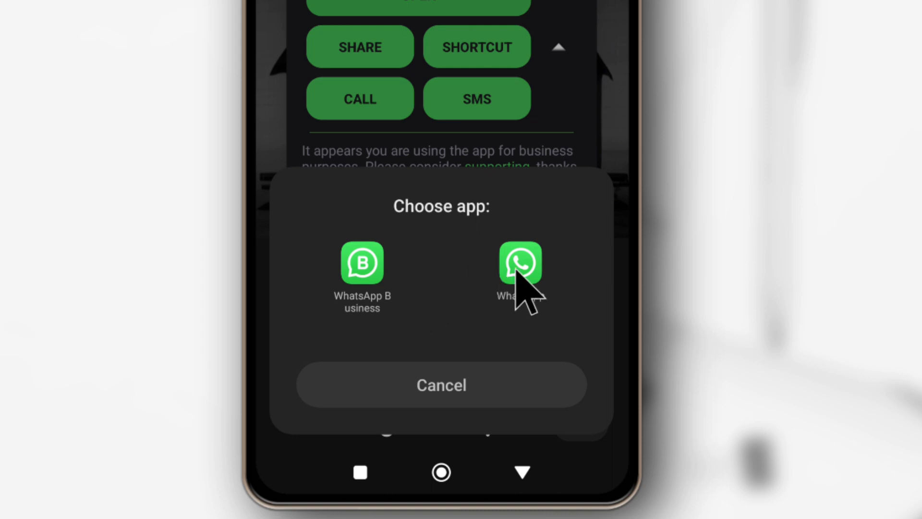
# Step: Choose regular WhatsApp to open an empty chat with the unsaved Nigerian number
pyautogui.click(519, 262)
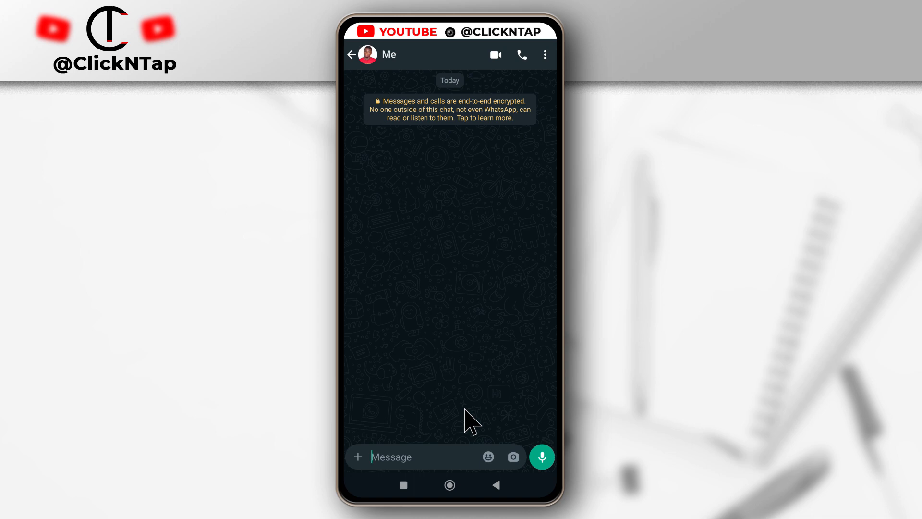
pyautogui.moveTo(455, 430)
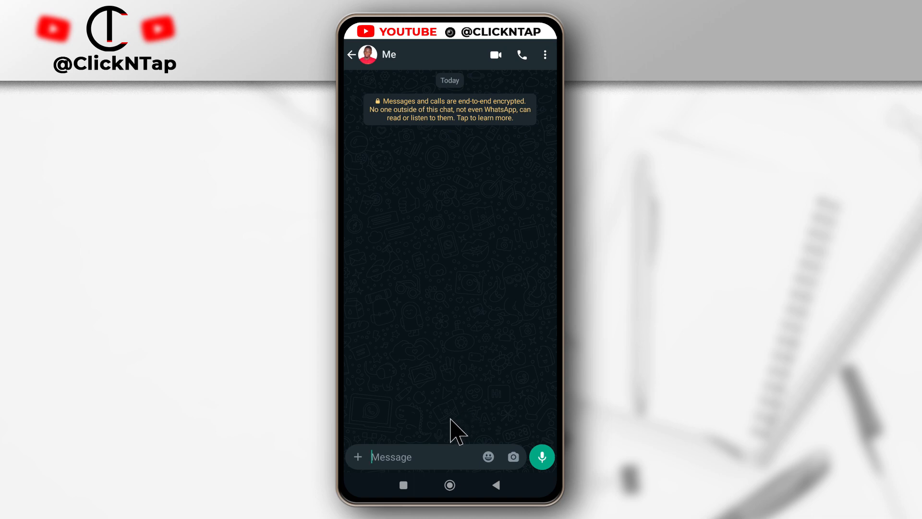